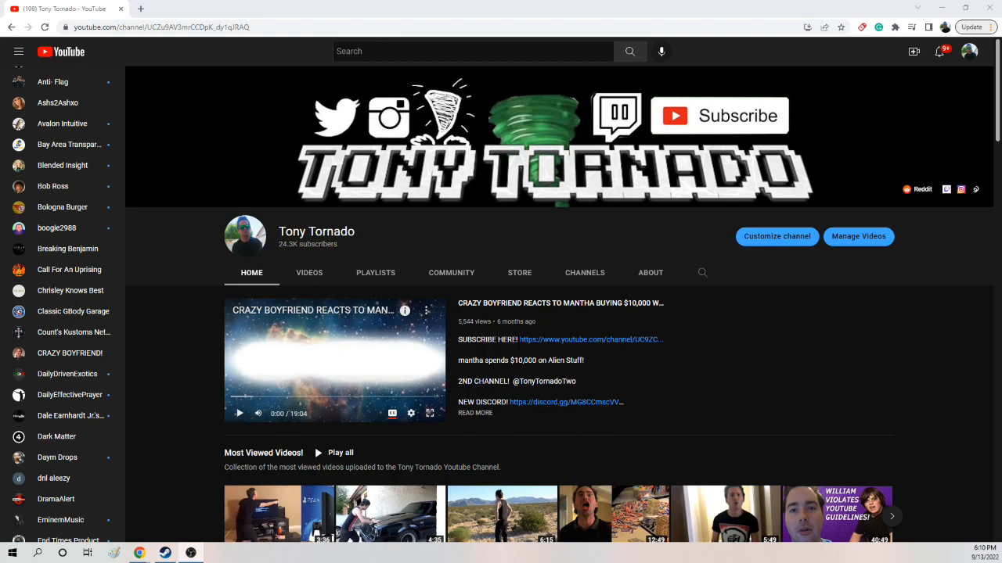
mouse_move(201, 399)
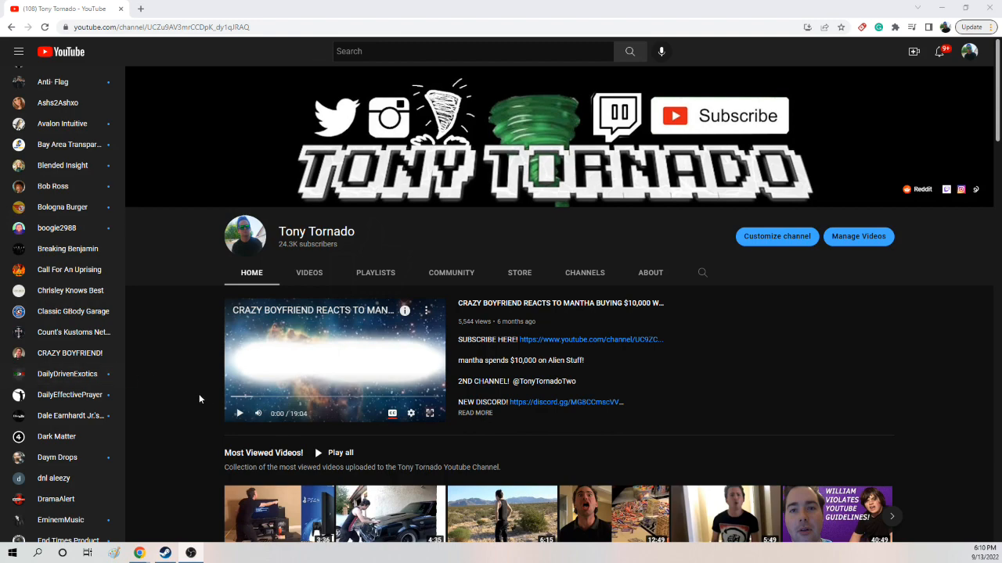
scroll(down, 3)
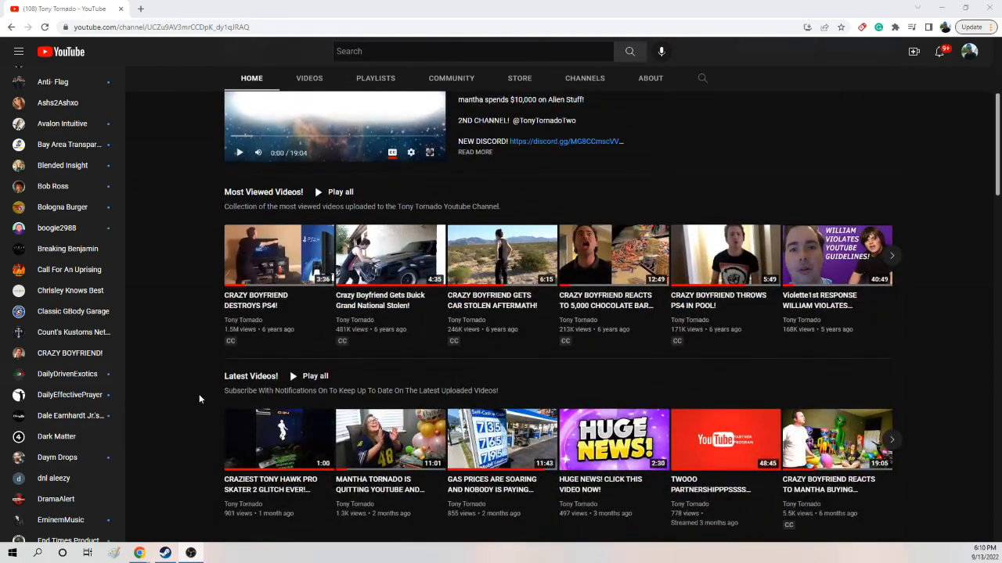
scroll(down, 3)
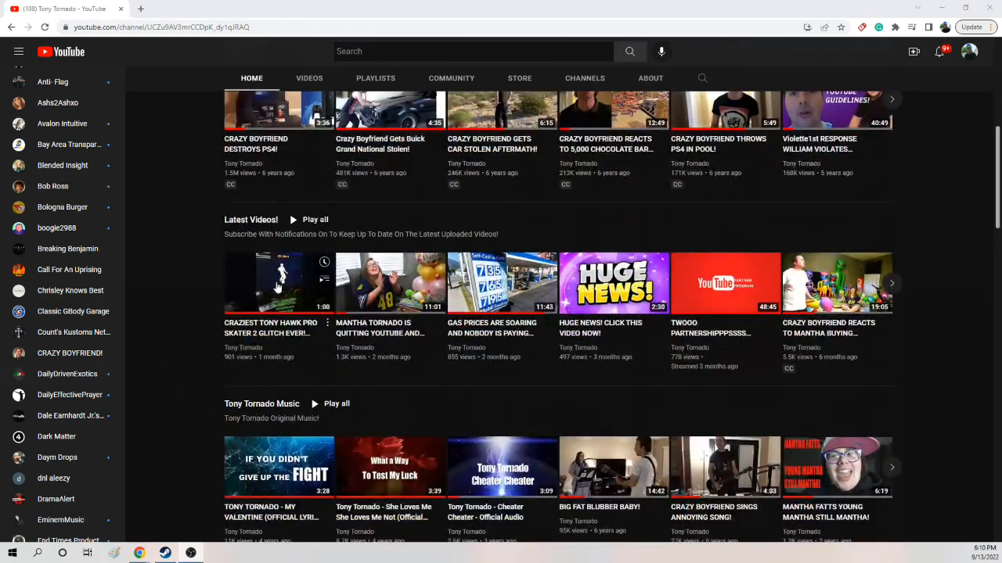
mouse_move(161, 403)
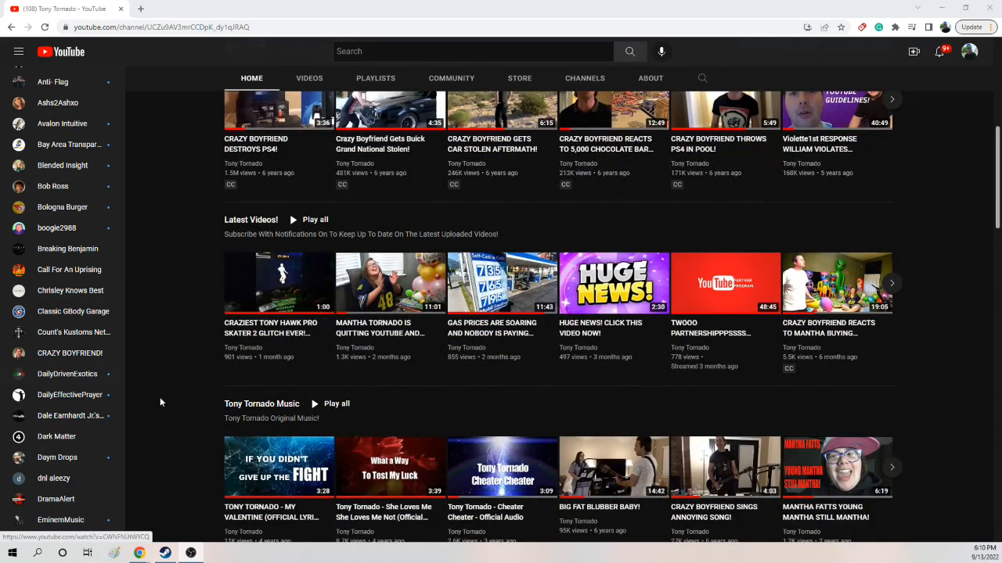
mouse_move(288, 375)
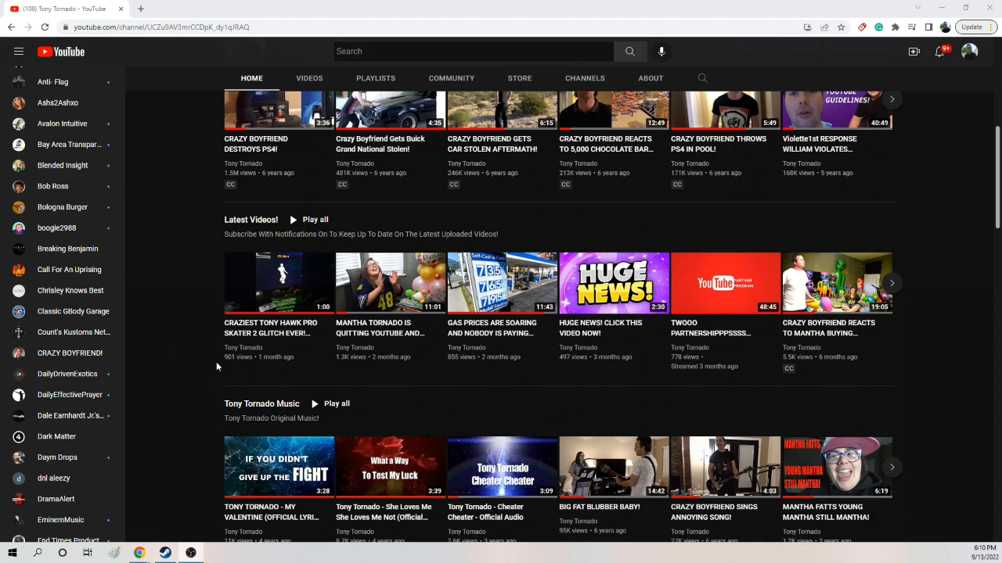
mouse_move(213, 377)
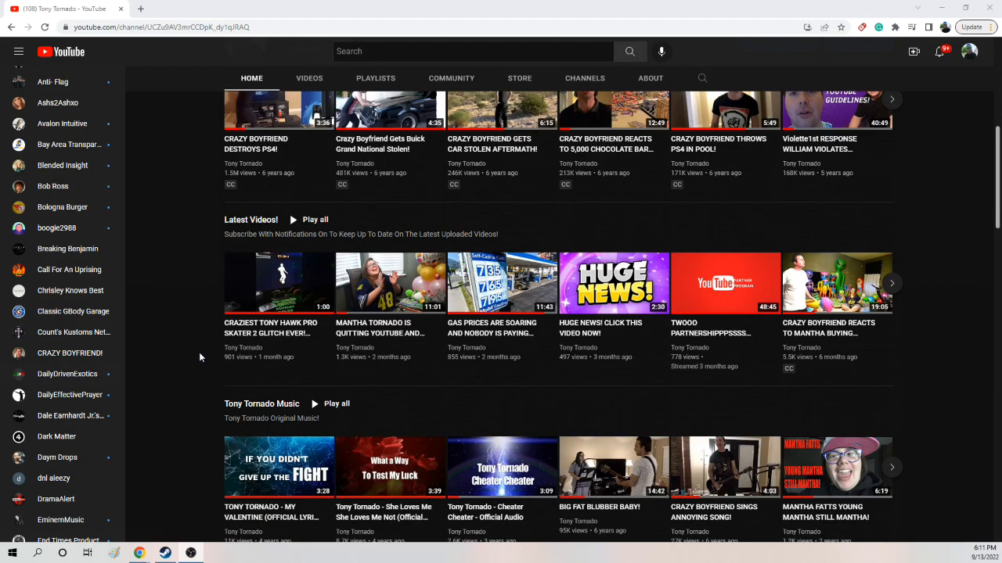
scroll(down, 3)
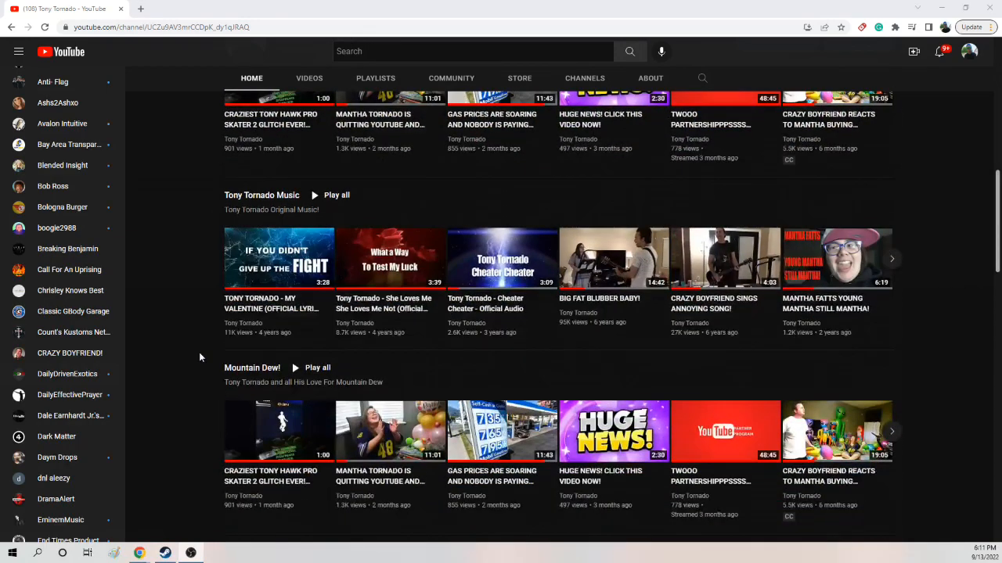
scroll(down, 3)
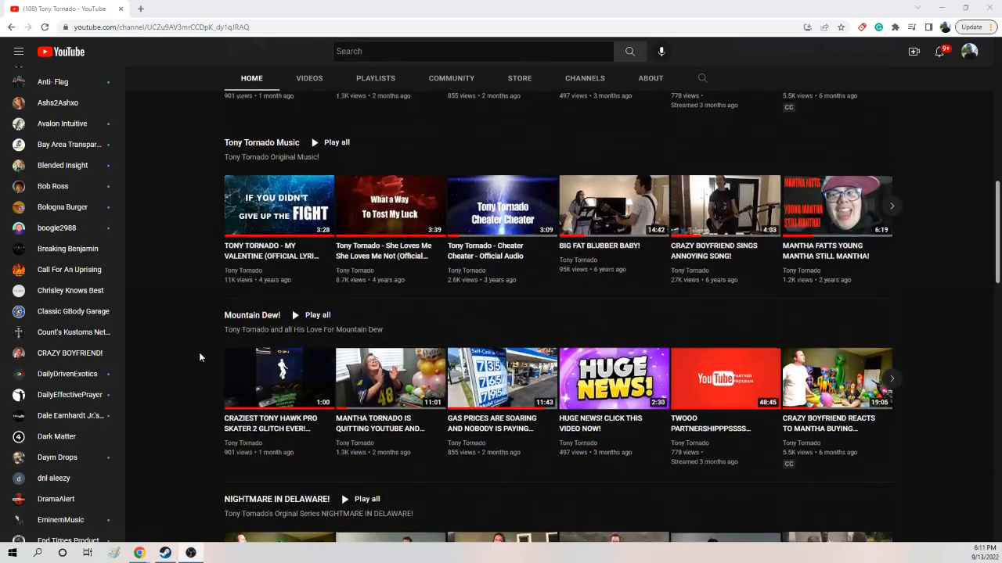
scroll(down, 3)
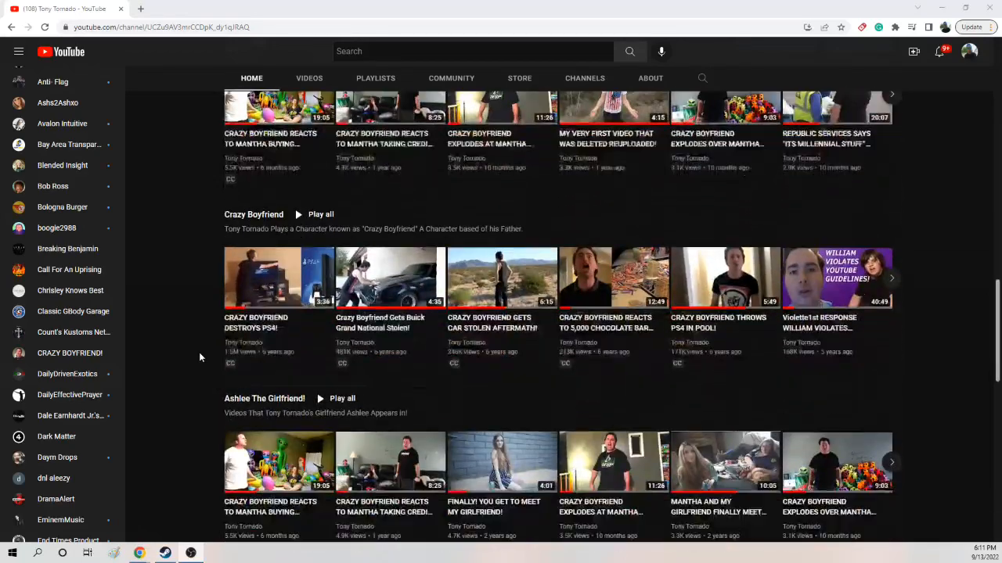
scroll(down, 3)
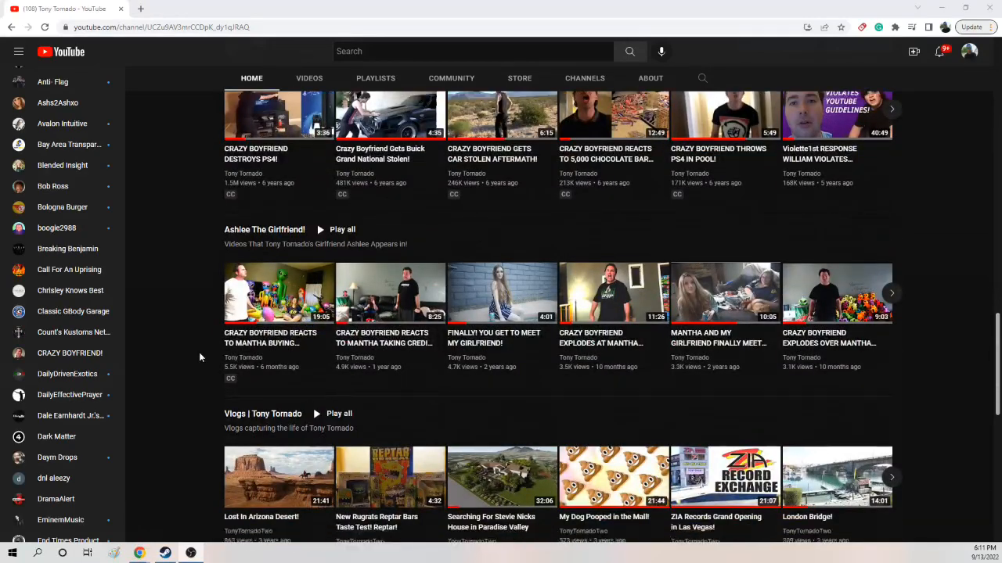
scroll(down, 3)
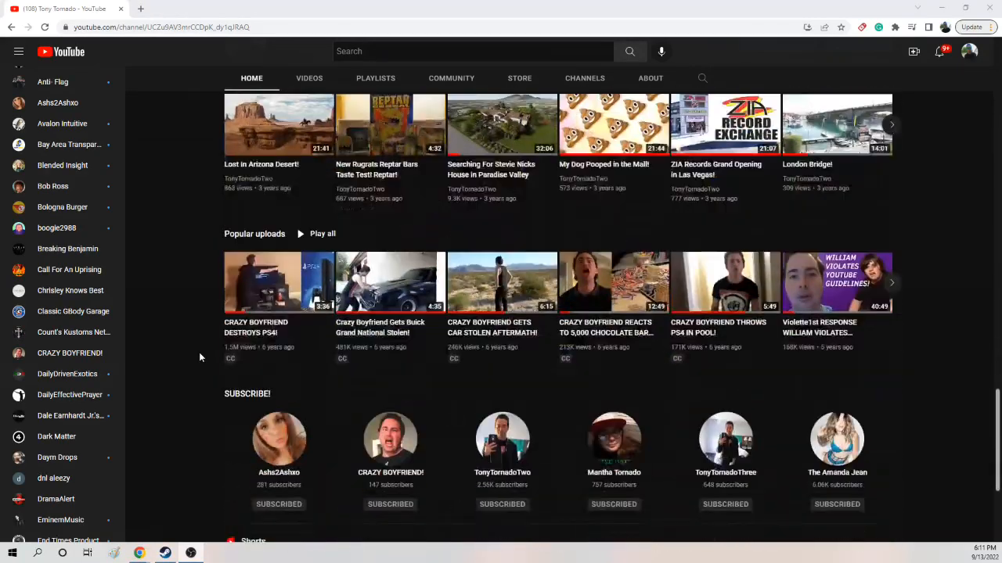
scroll(down, 3)
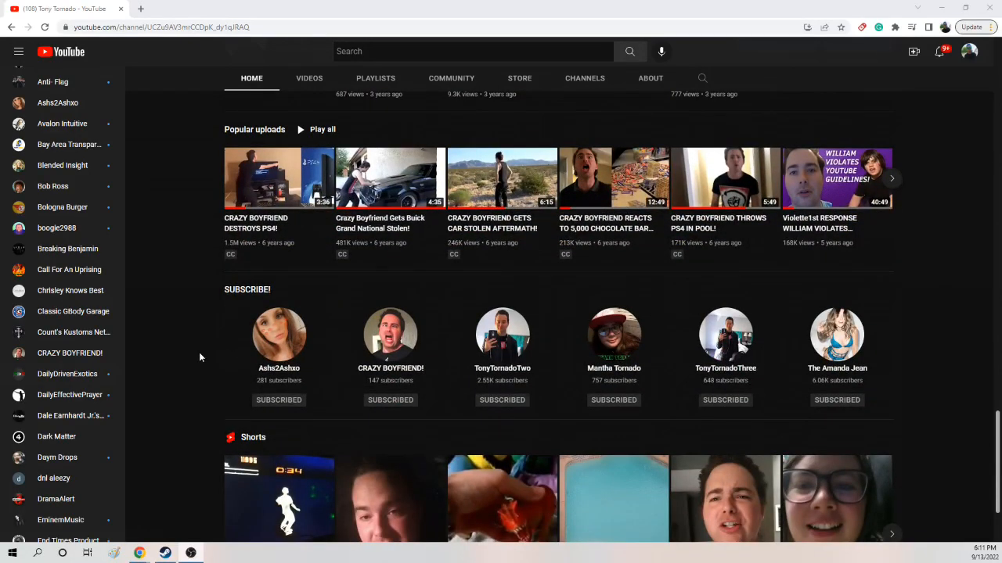
scroll(down, 3)
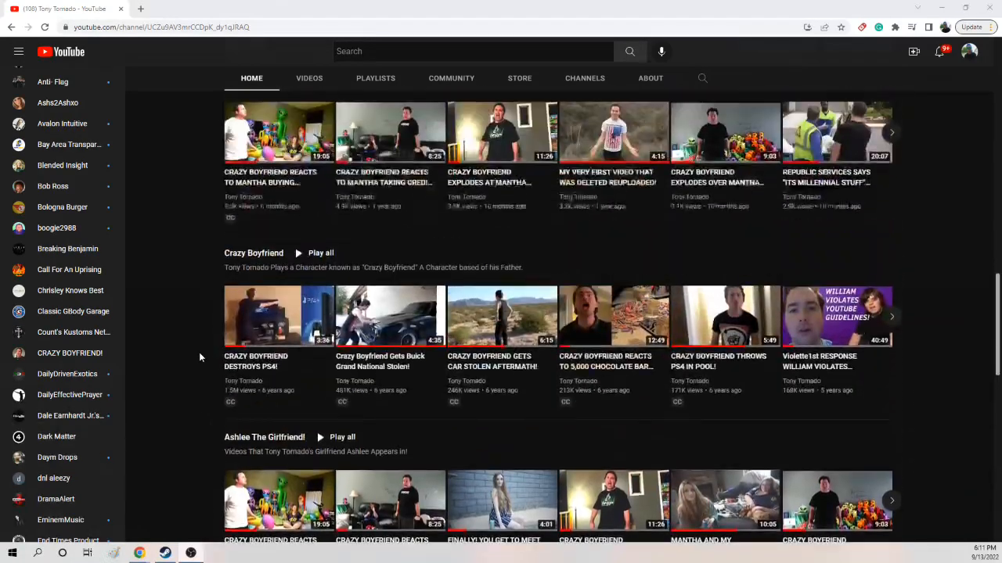
scroll(down, 3)
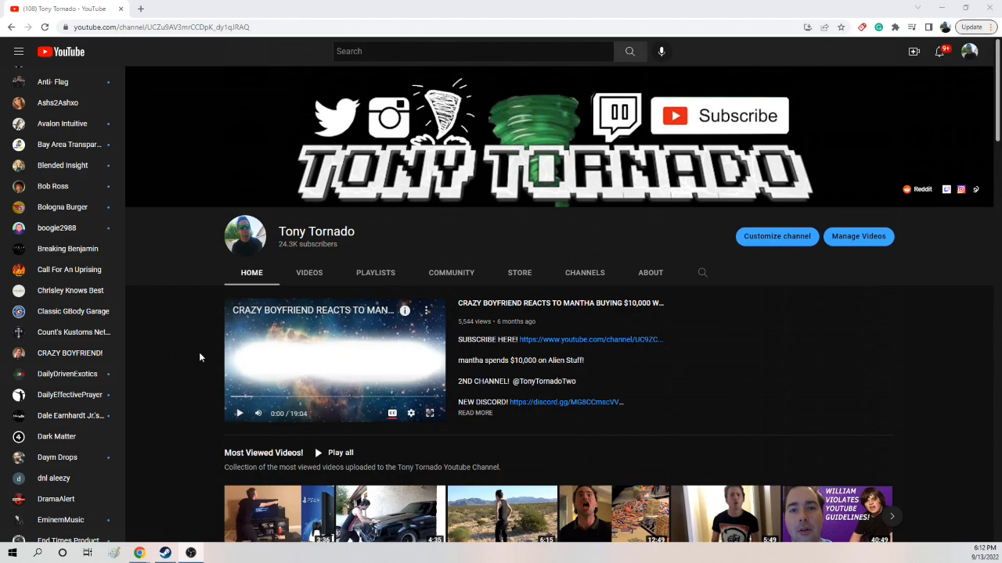
scroll(down, 3)
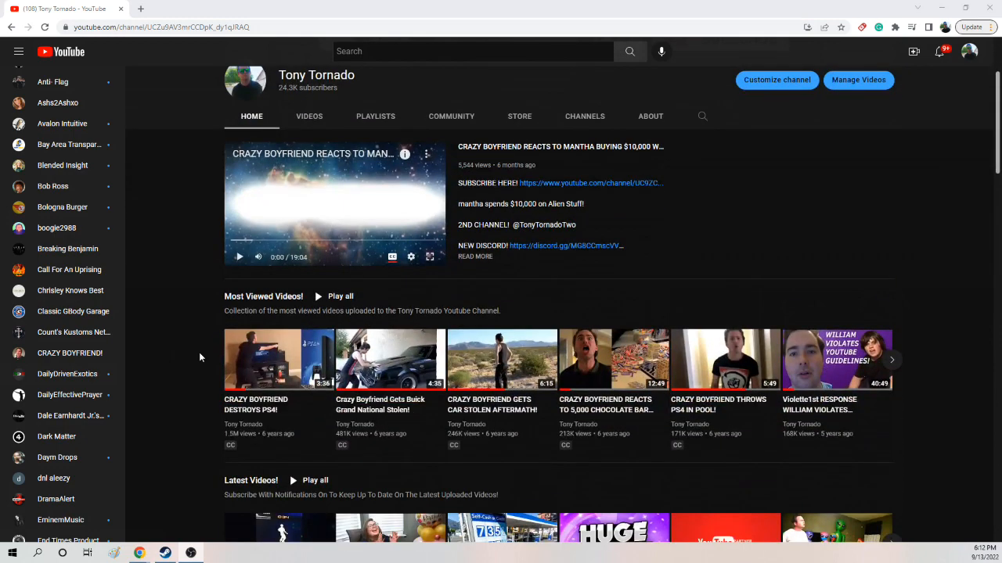
scroll(down, 3)
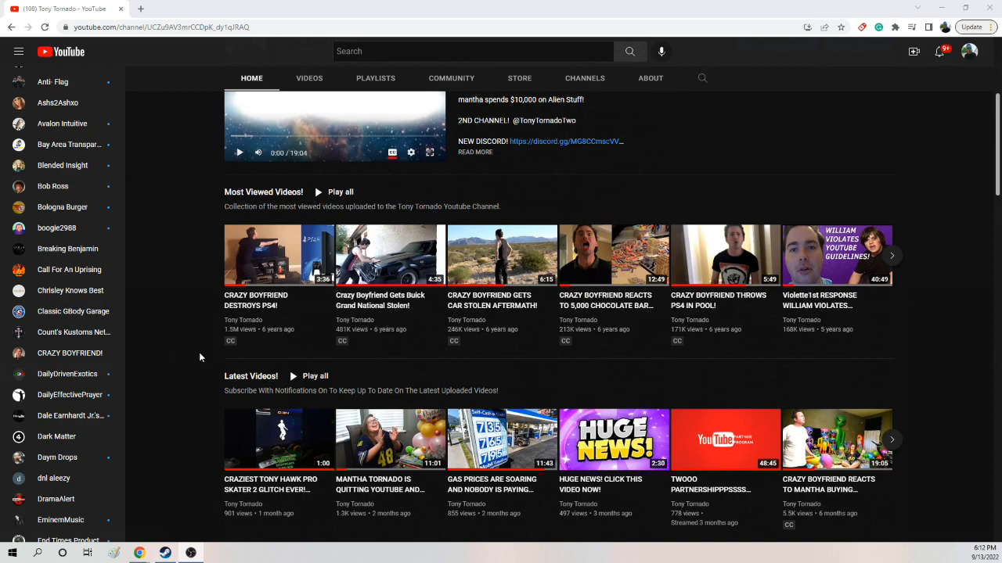
scroll(down, 3)
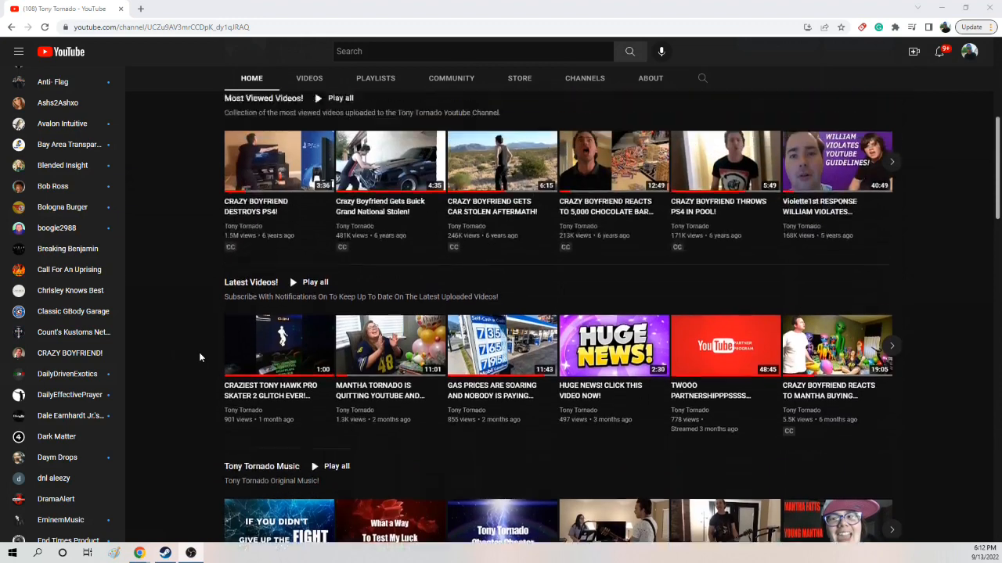
scroll(up, 3)
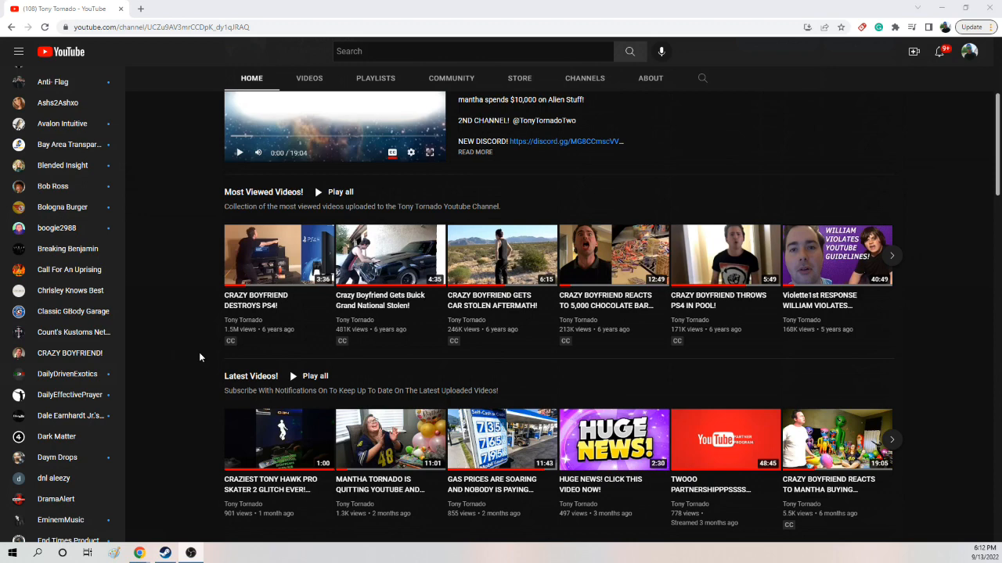
mouse_move(197, 384)
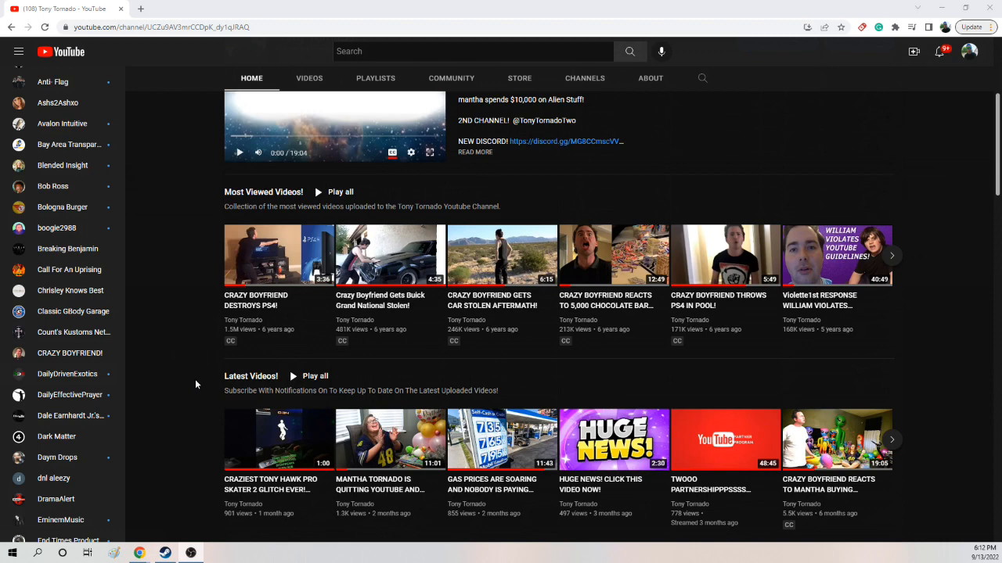
scroll(down, 3)
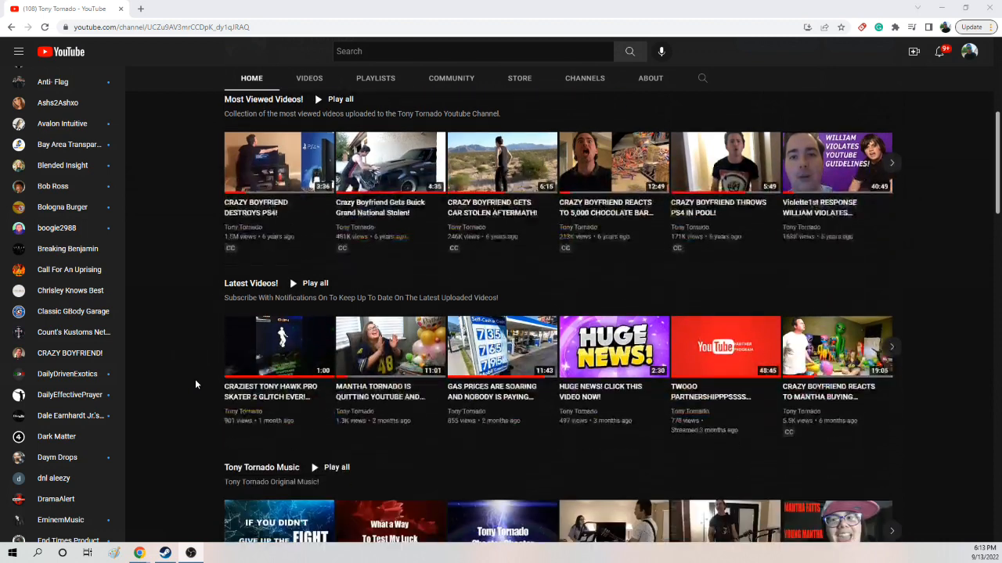
scroll(down, 3)
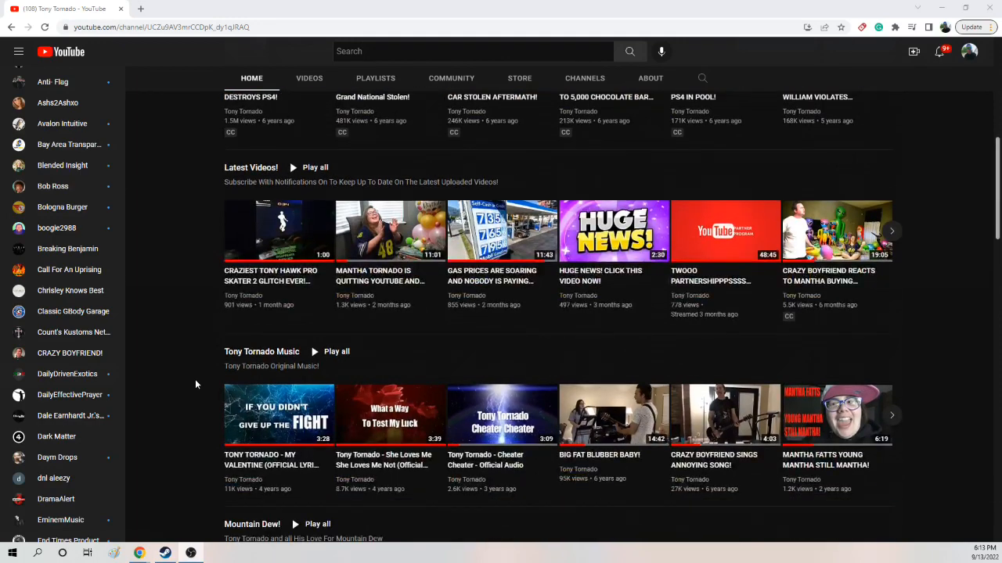
scroll(up, 3)
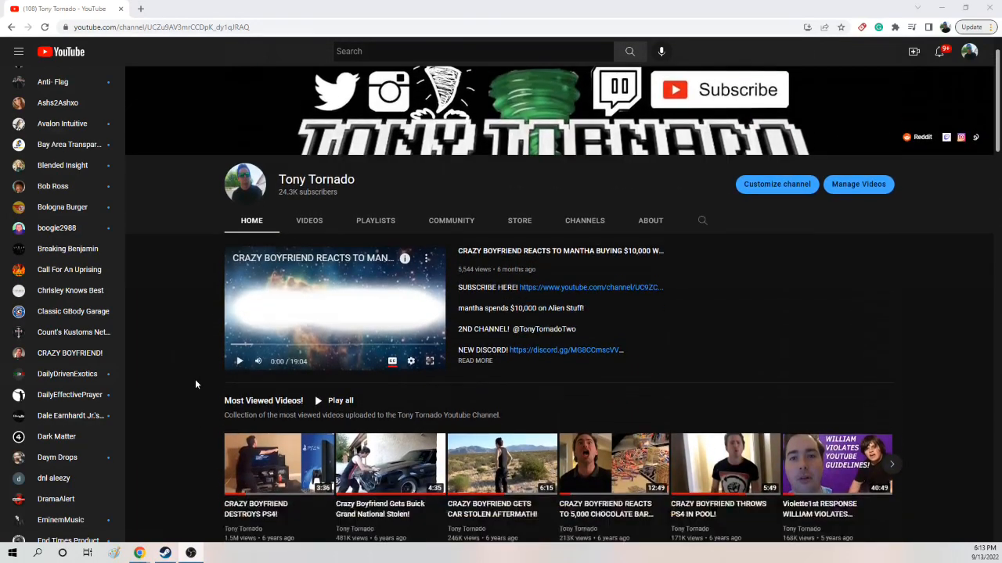
scroll(down, 3)
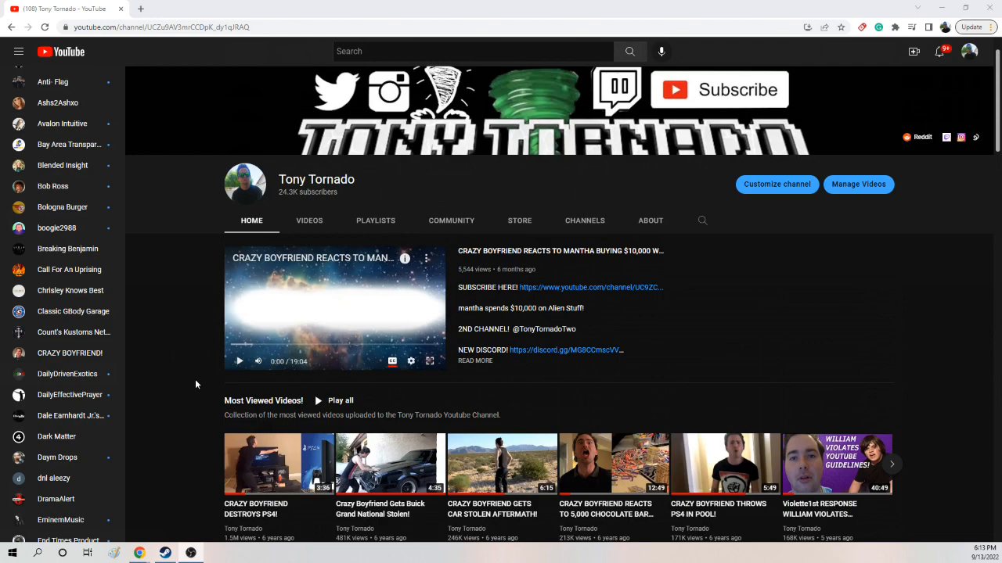
scroll(down, 3)
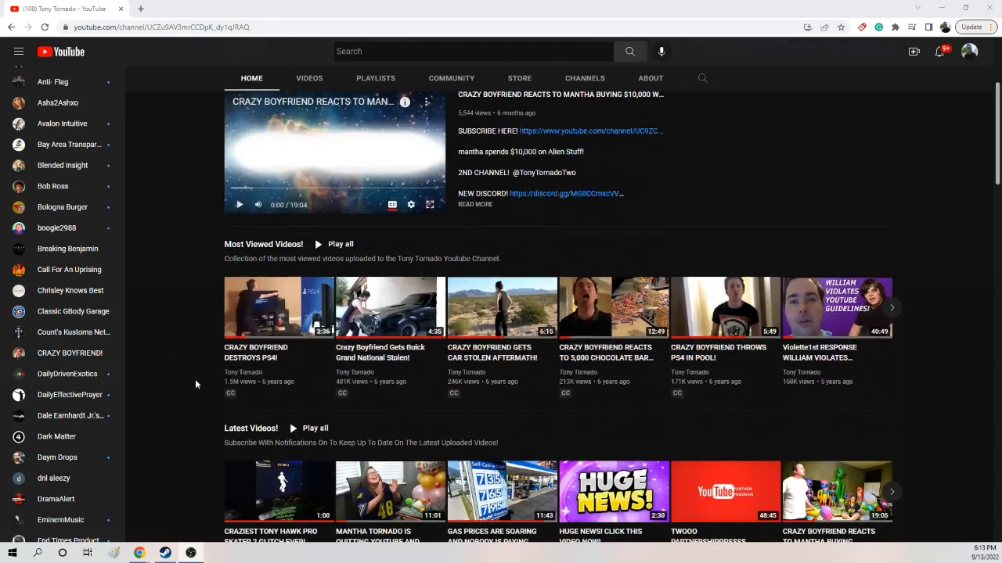
mouse_move(239, 390)
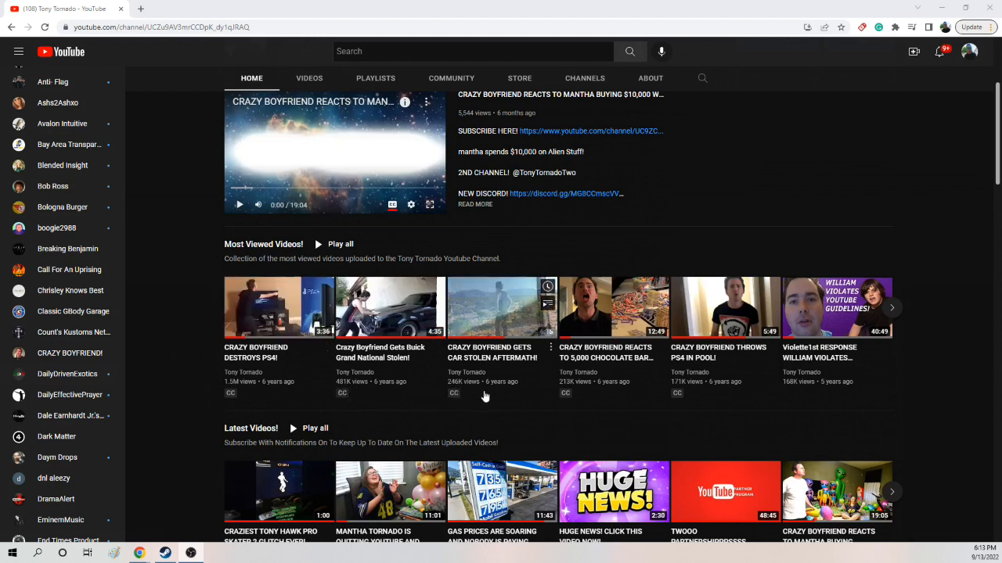
mouse_move(695, 390)
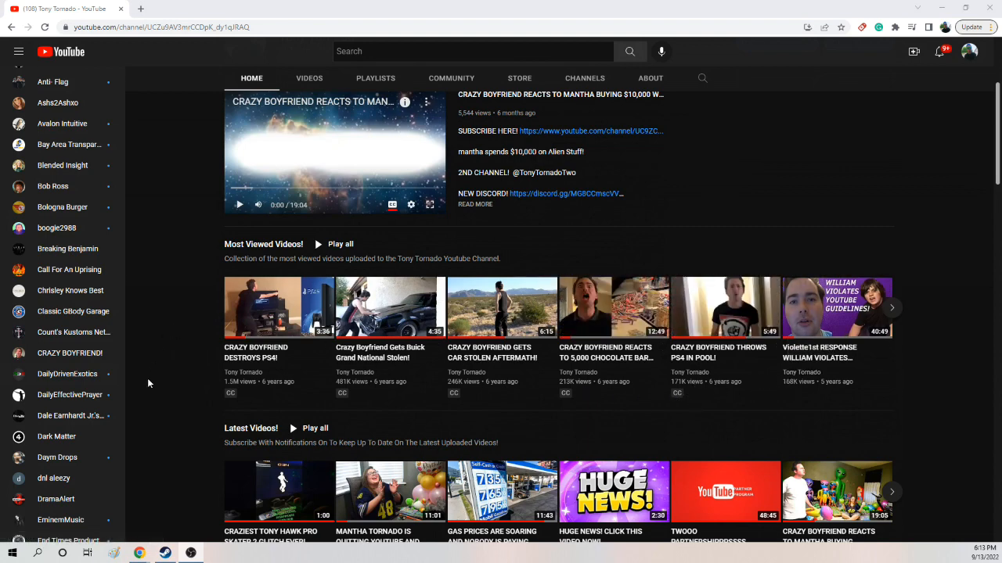
mouse_move(159, 366)
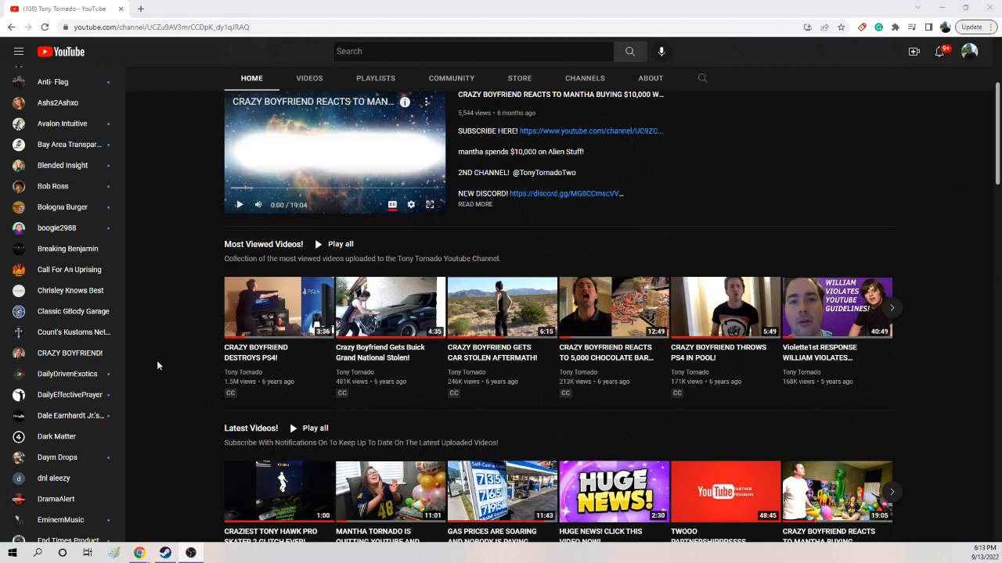
scroll(up, 3)
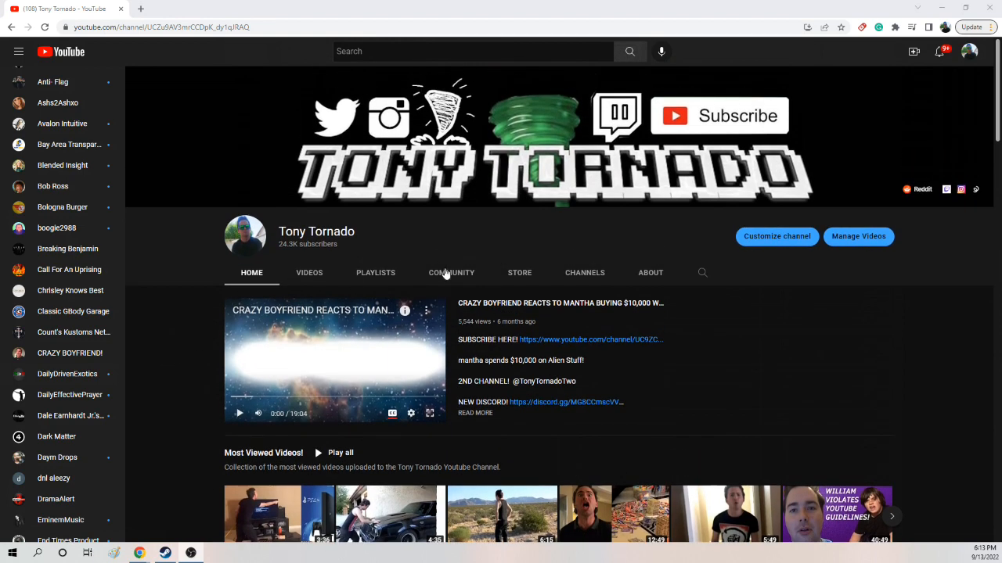
mouse_move(519, 279)
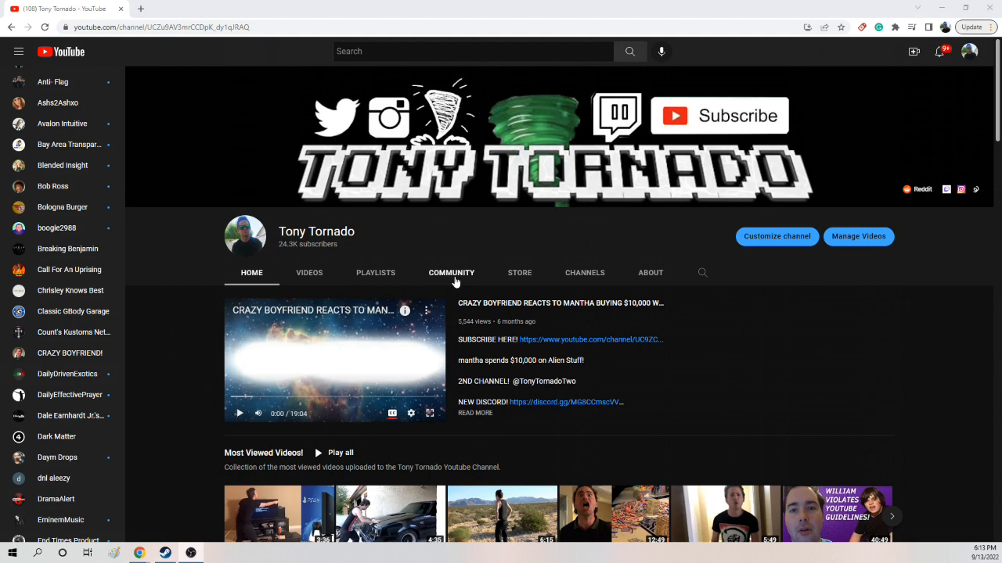
mouse_move(187, 380)
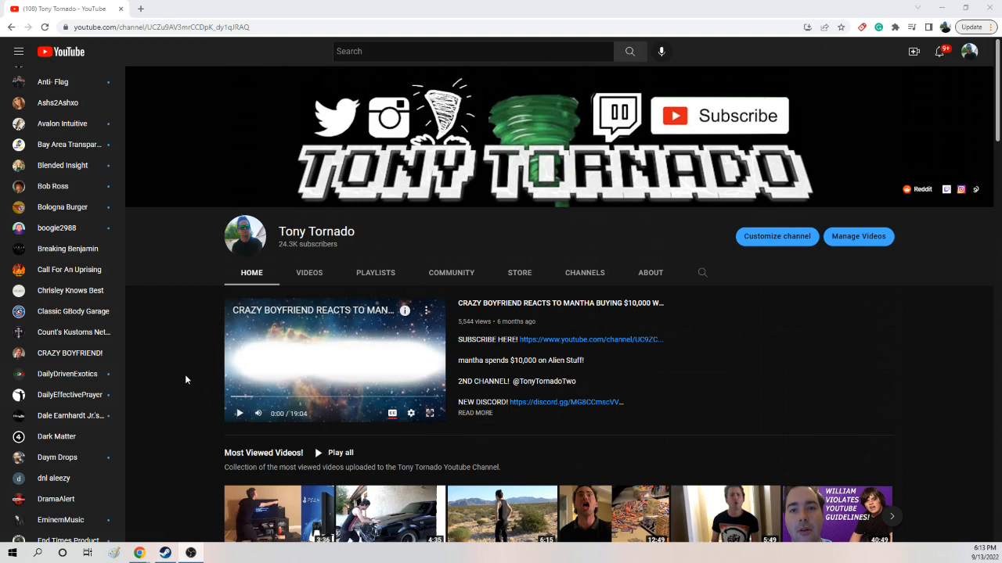
mouse_move(206, 379)
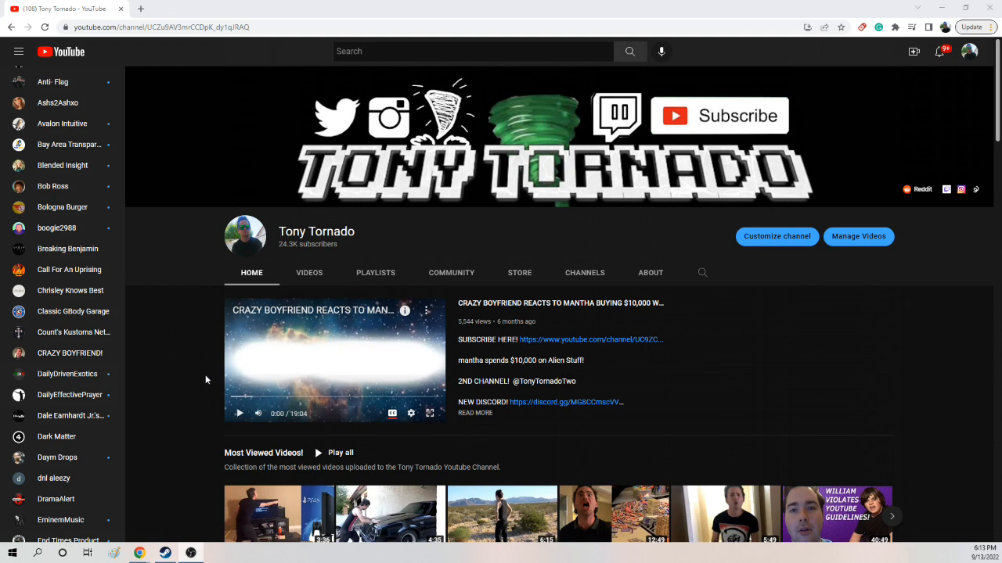
scroll(down, 3)
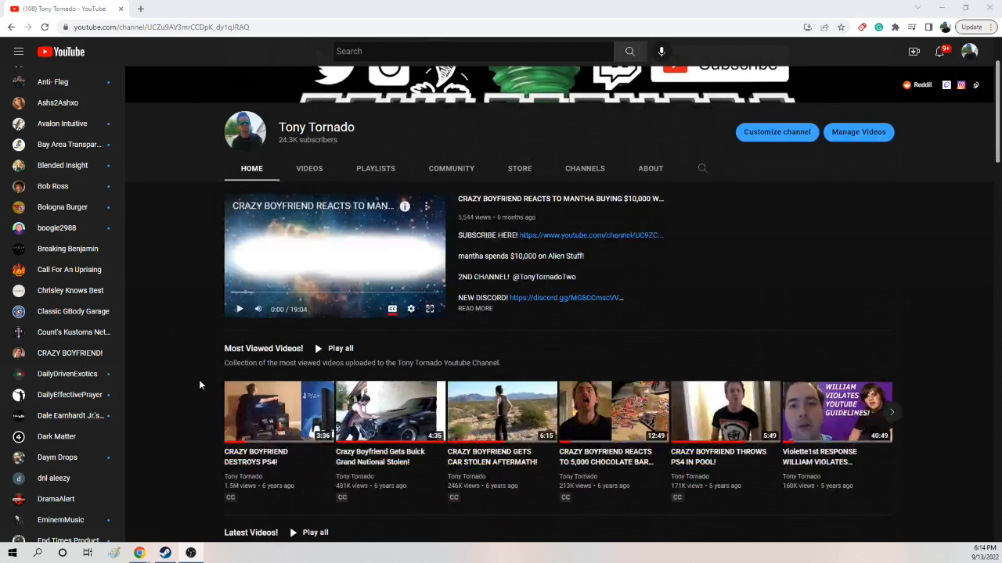
scroll(down, 3)
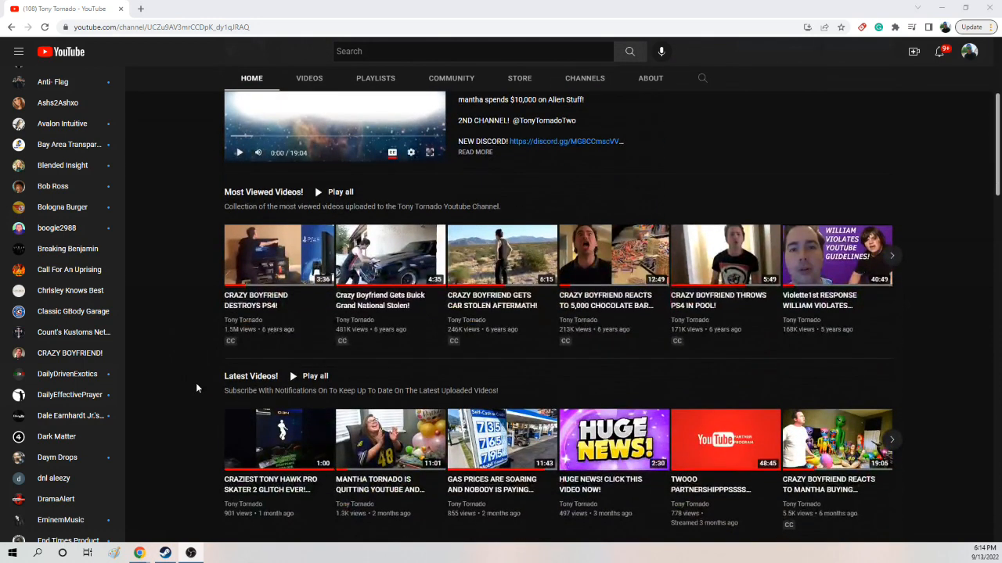